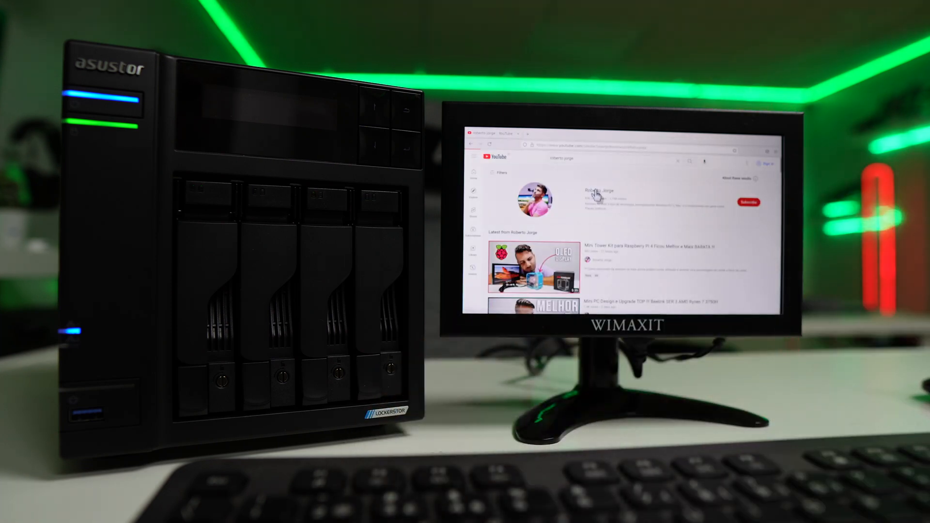
- Initialize the NAS with Dark appearance and Custom Setup, advancing to the basic server settings
click(596, 201)
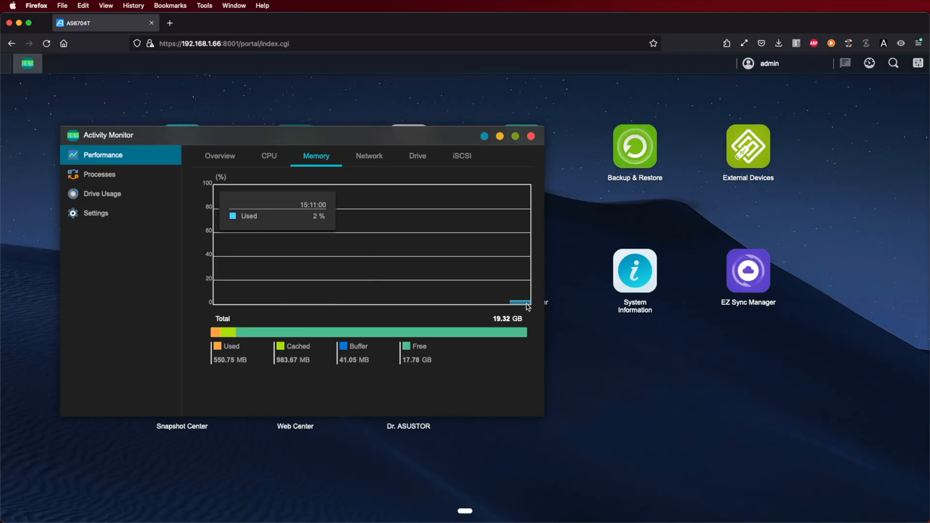
mouse_move(416, 371)
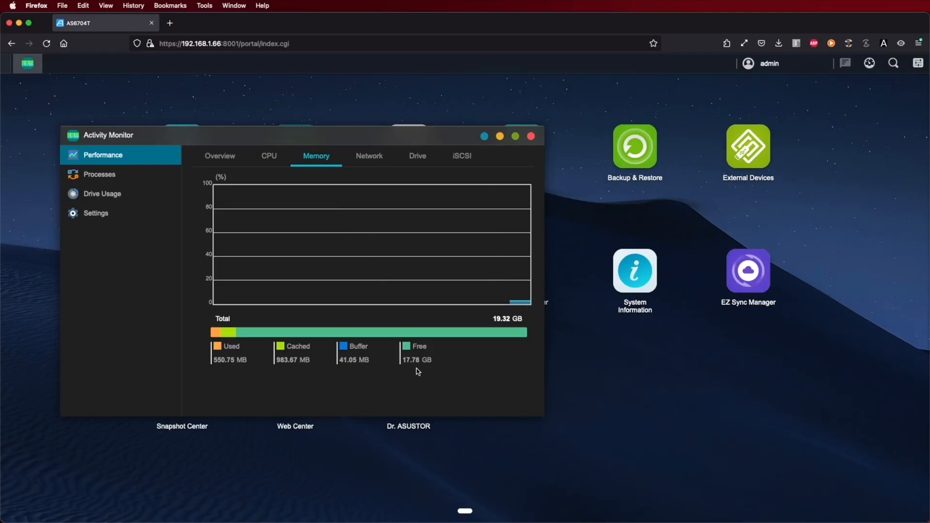
mouse_move(375, 363)
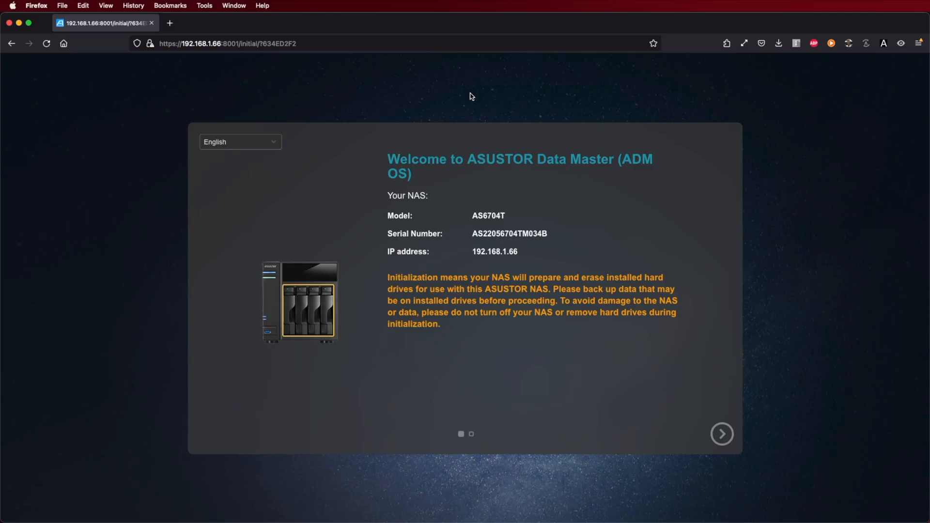
mouse_move(421, 226)
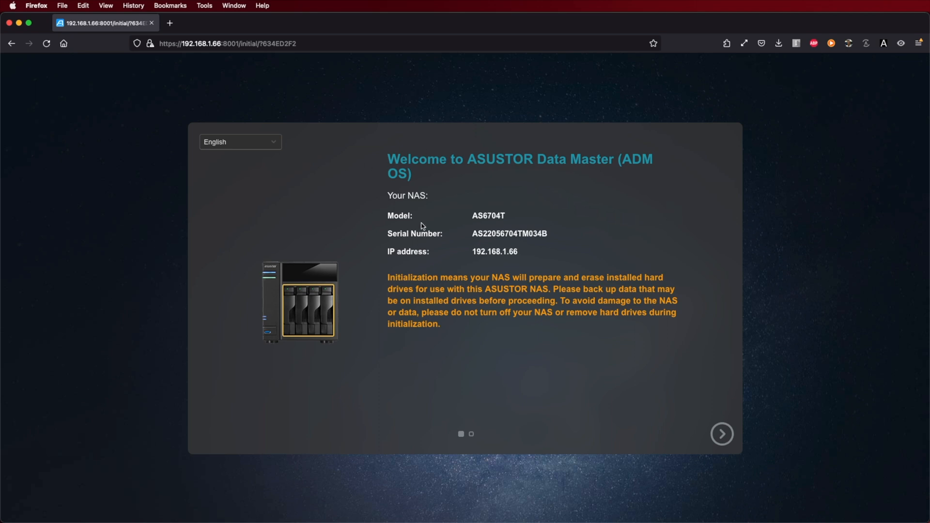
click(722, 434)
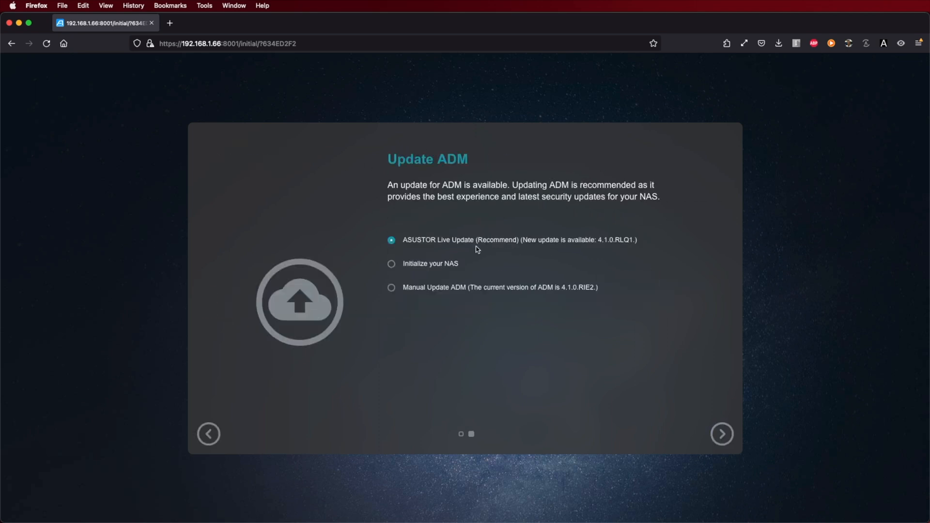
click(722, 434)
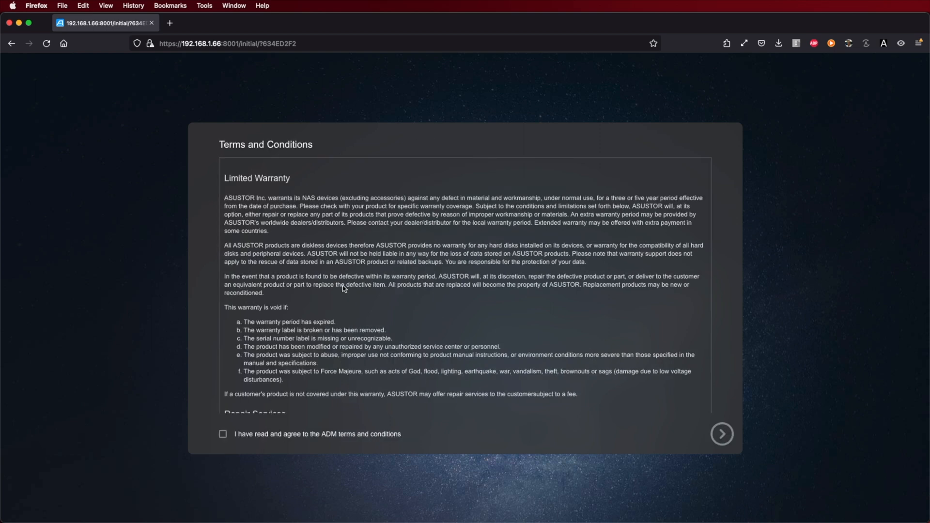
click(721, 434)
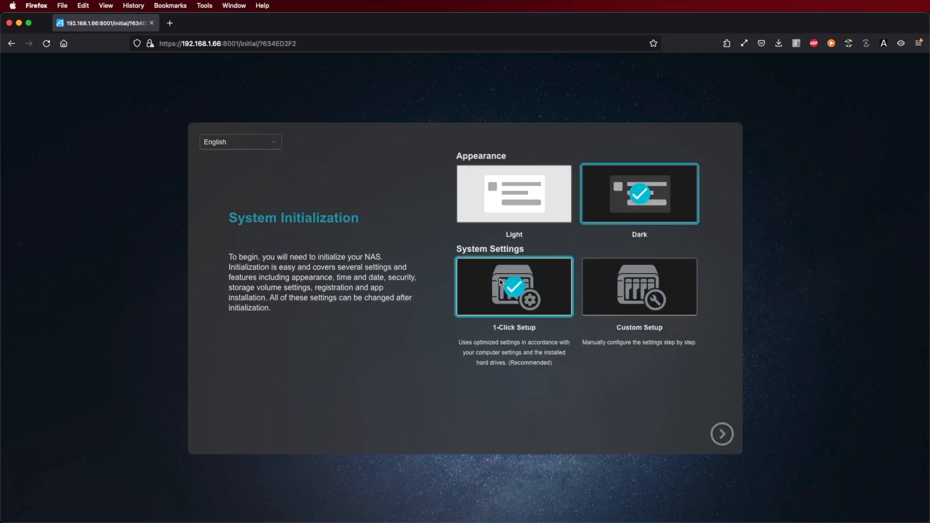
click(638, 286)
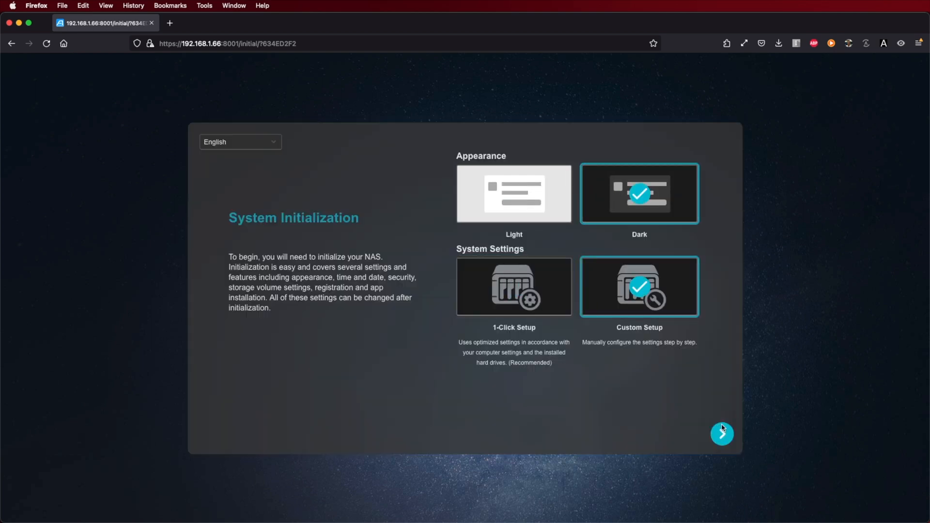
click(722, 434)
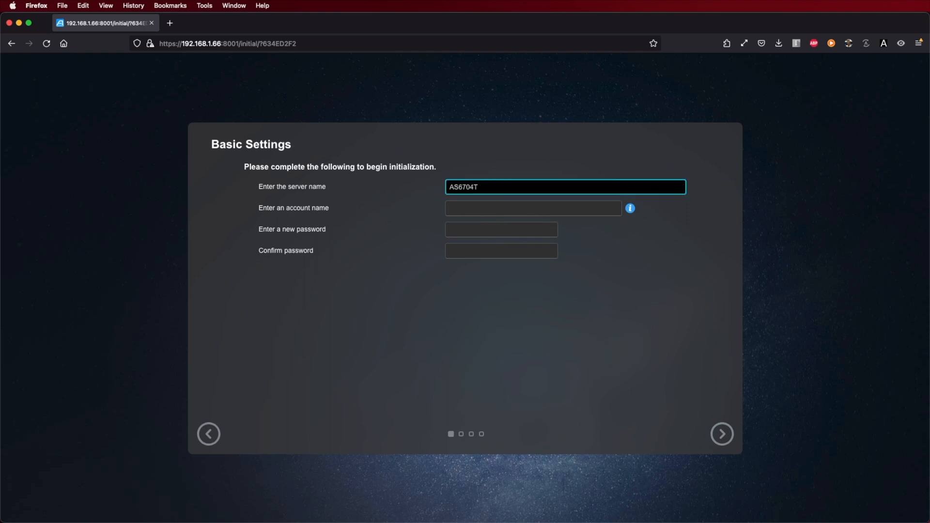
- Create the admin account and password, keeping default date/time and automatic network, reaching Volume Settings
click(501, 230)
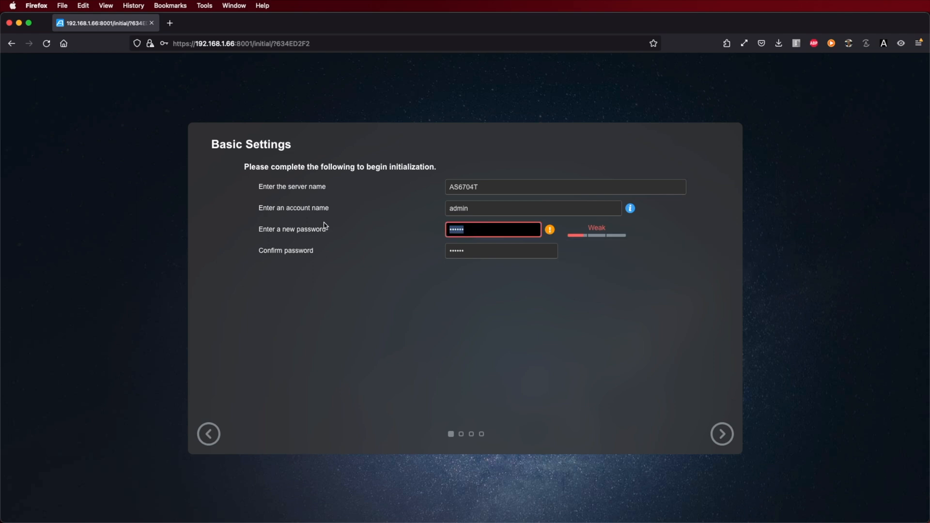
click(720, 434)
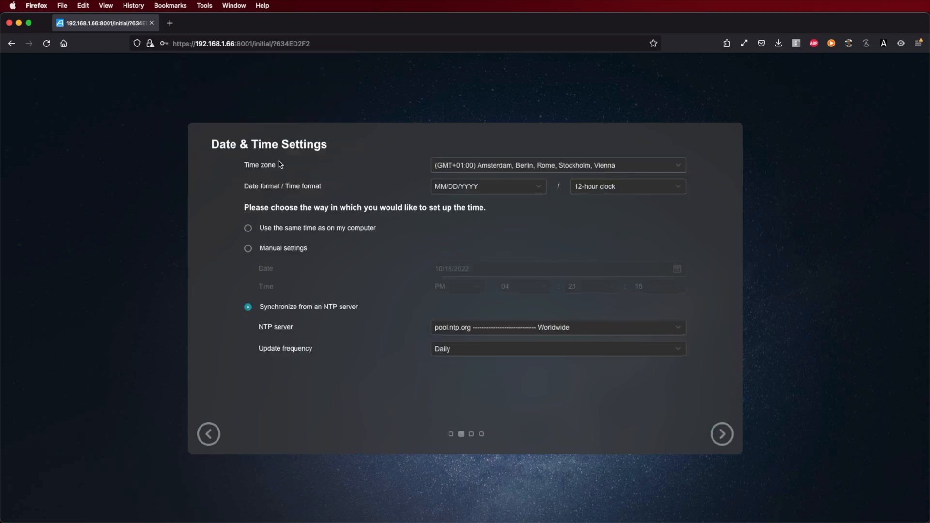
click(721, 434)
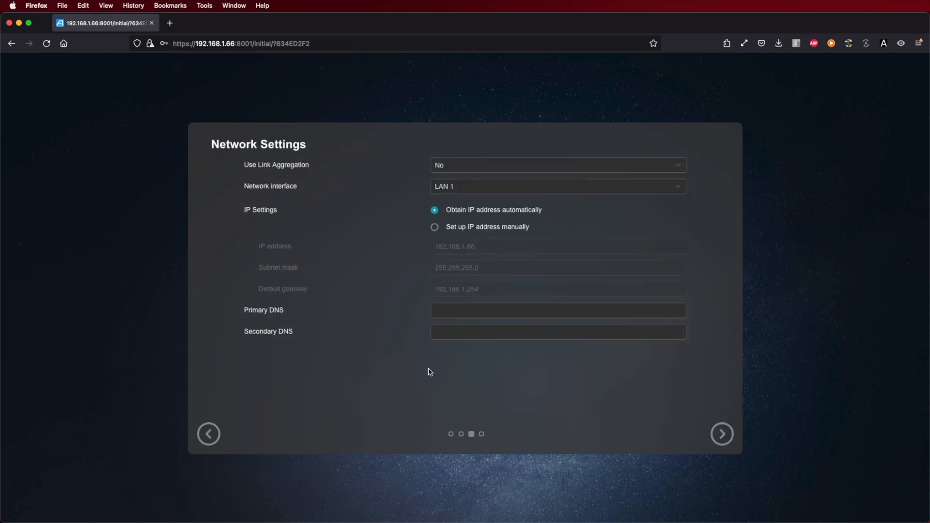
click(721, 434)
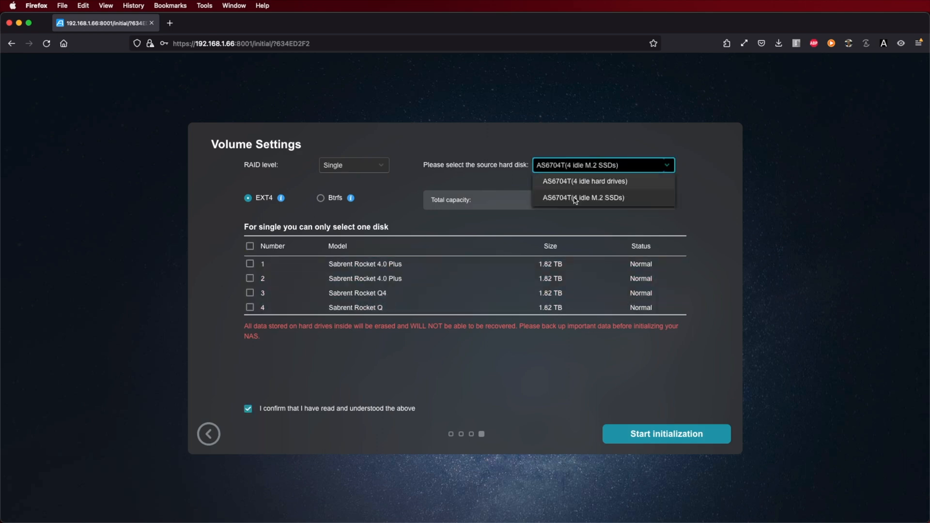
- Build a RAID 5 volume from the four idle Toshiba drives (10.90 TB) and start initialization
click(588, 181)
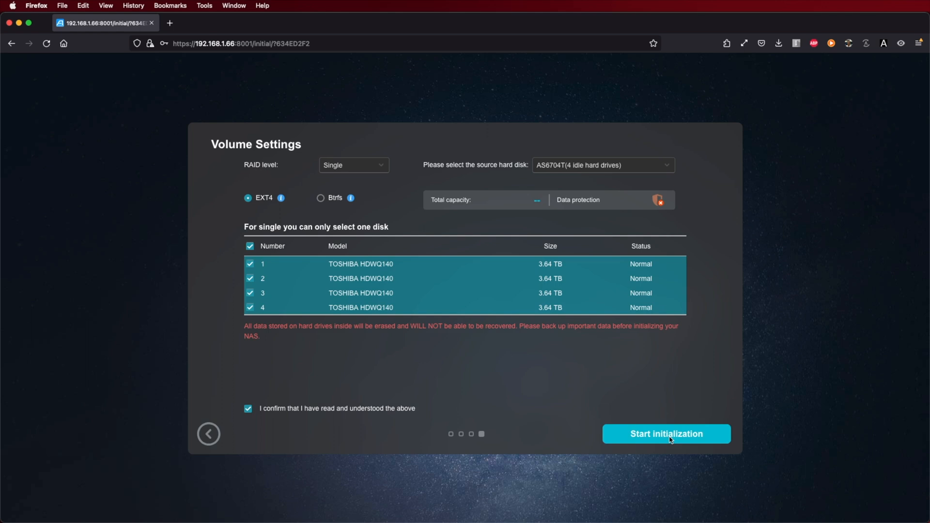
click(352, 165)
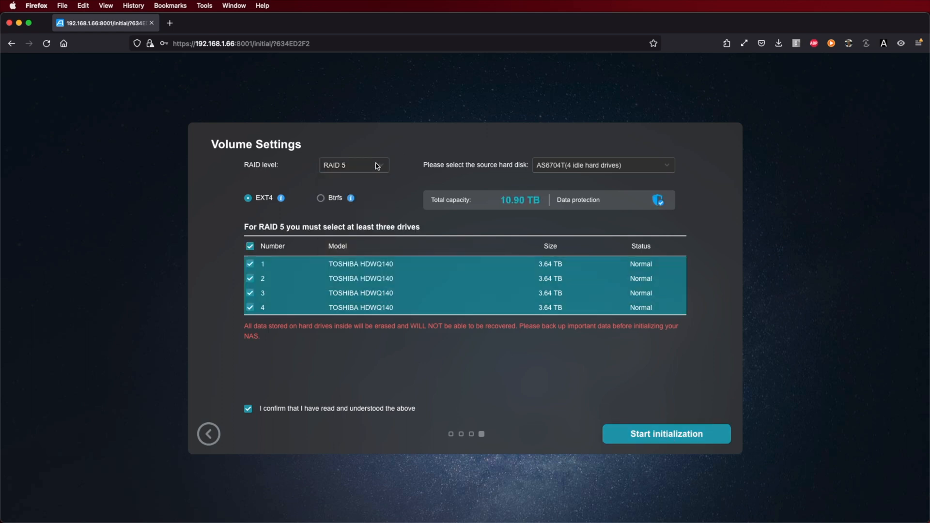
click(353, 164)
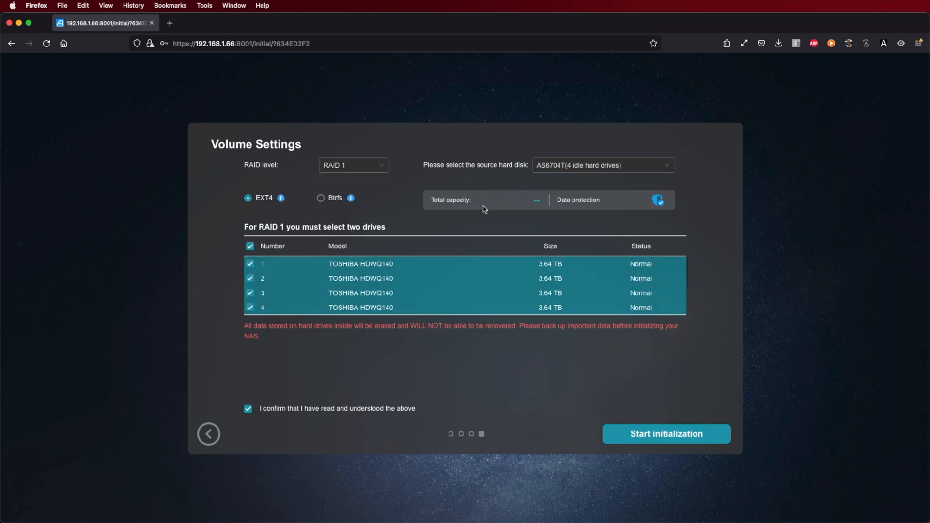
click(352, 164)
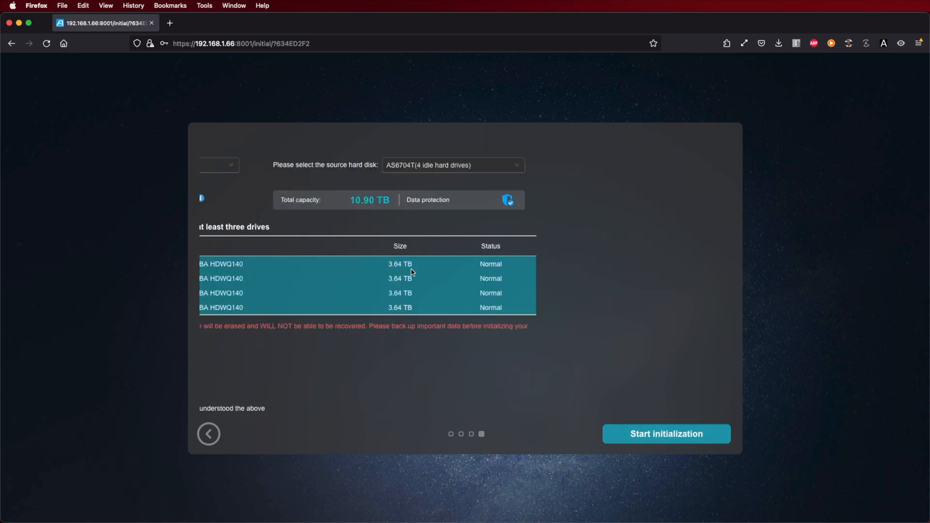
click(665, 434)
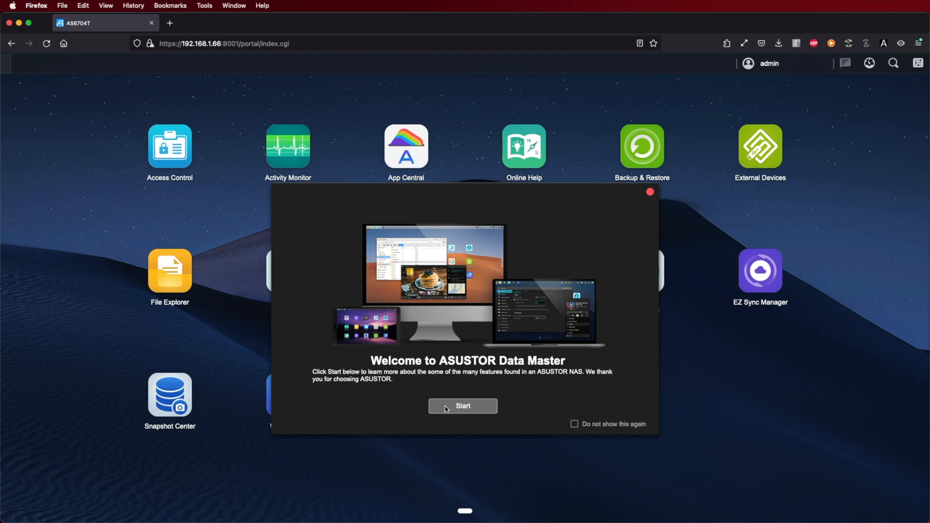
- Dismiss the Welcome to ASUSTOR Data Master introduction to reveal the app desktop
click(463, 406)
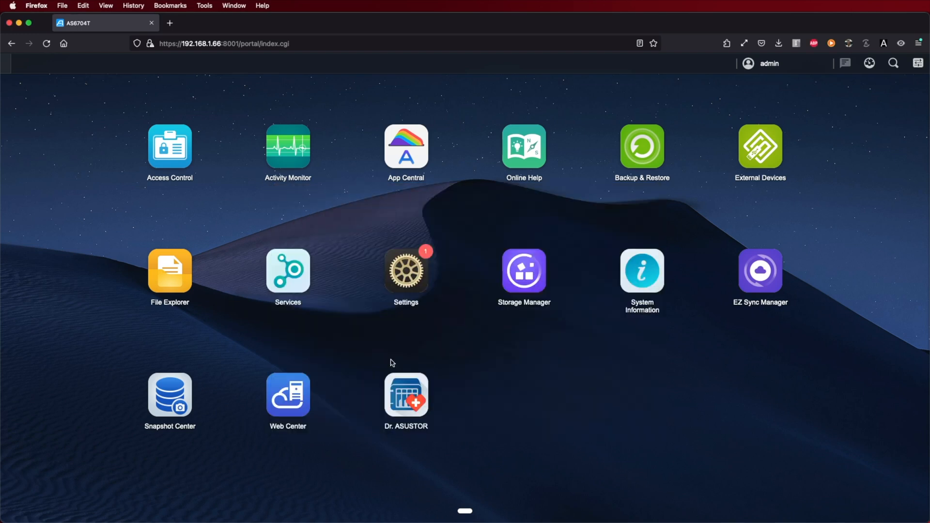
- Browse the All Apps list in App Central to its end, then close App Central
click(406, 146)
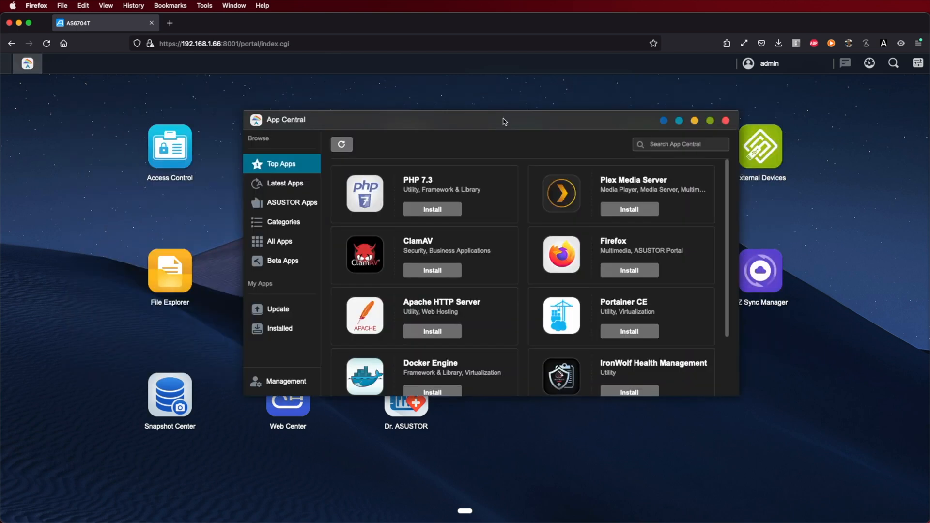
scroll(down, 3)
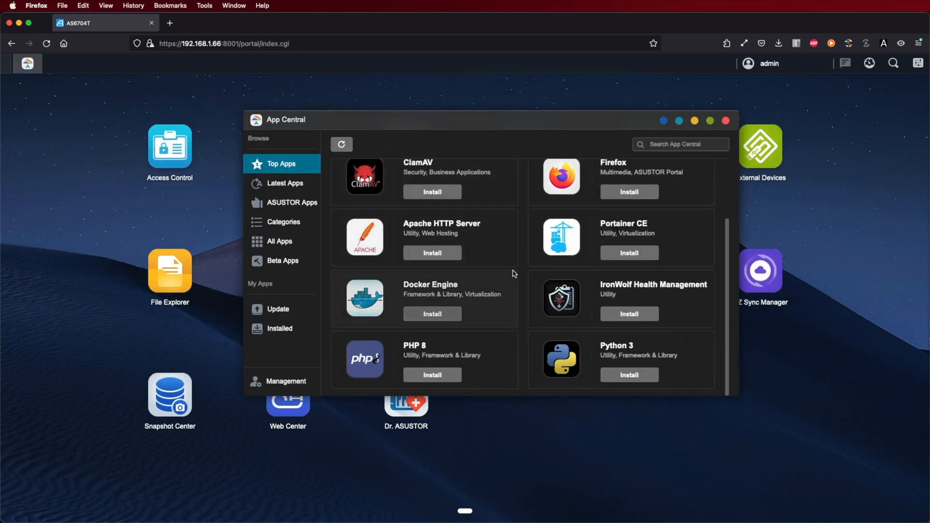
click(284, 221)
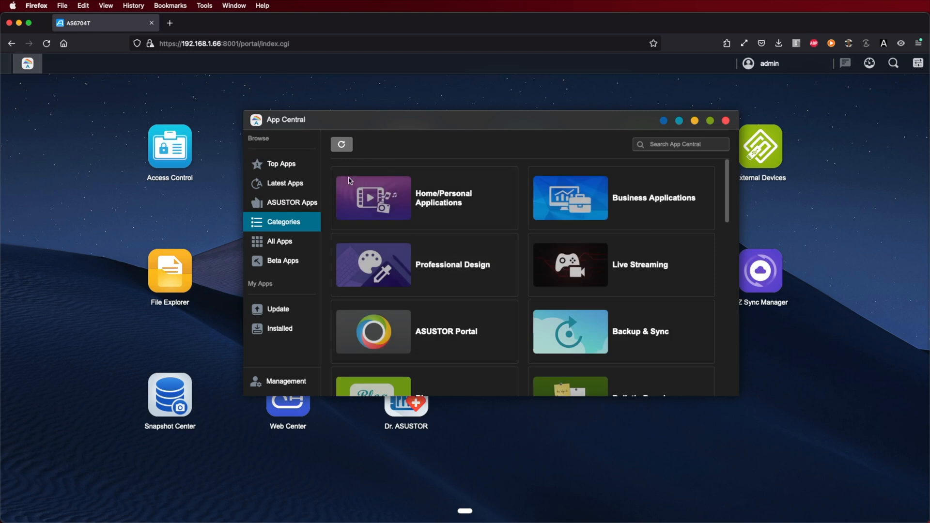
scroll(down, 3)
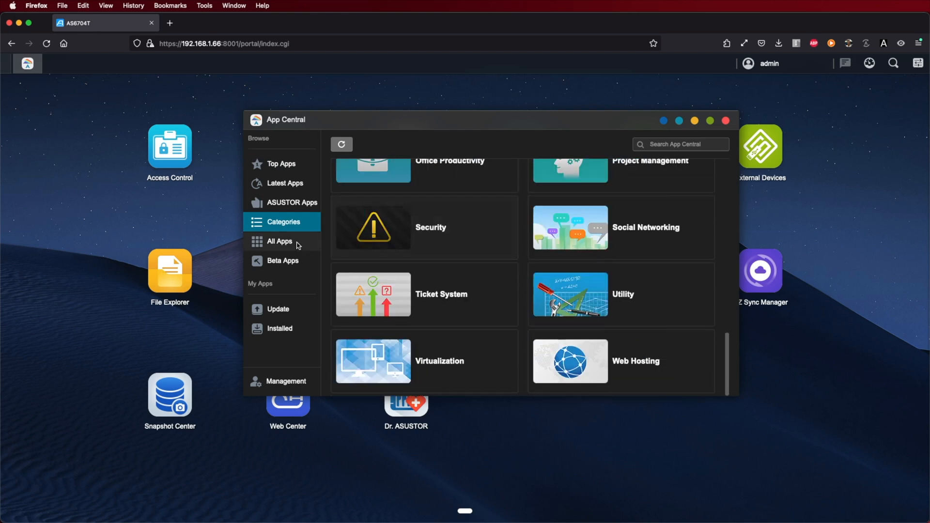
click(279, 241)
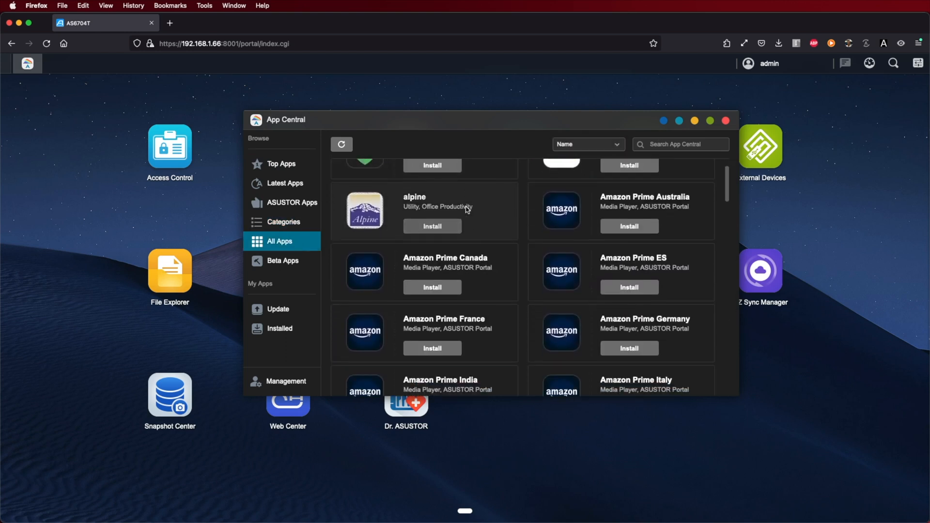
scroll(up, 3)
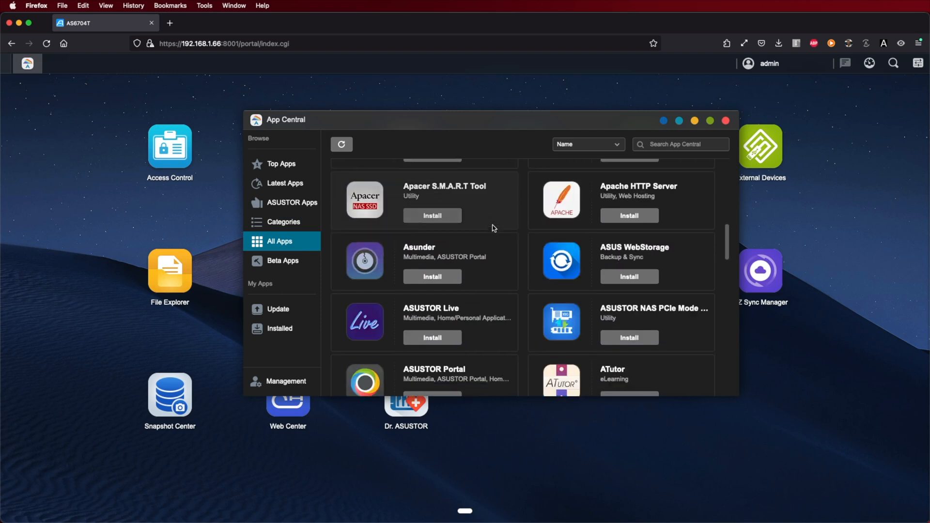
scroll(down, 3)
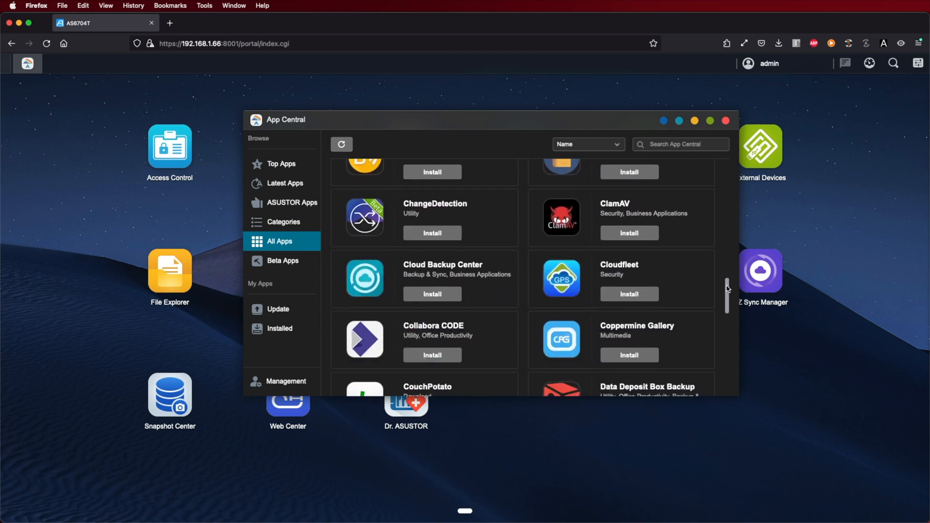
scroll(down, 3)
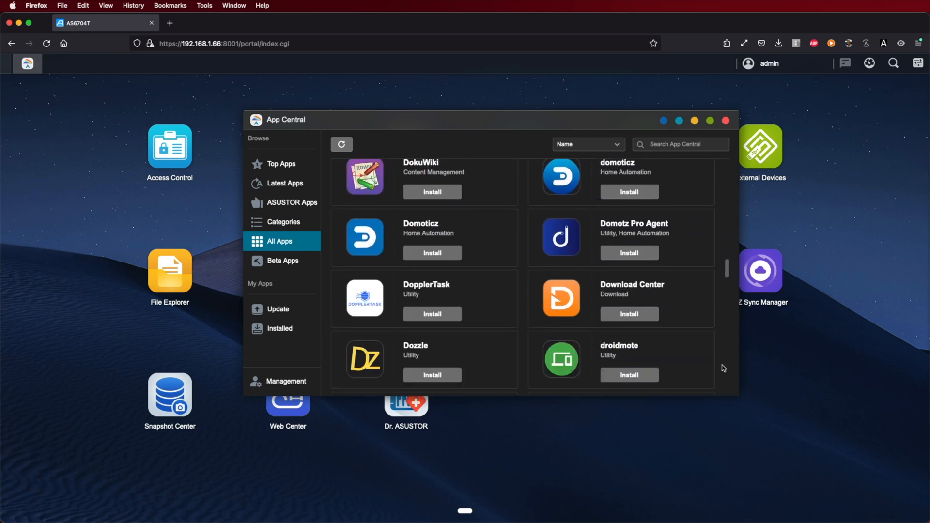
scroll(down, 3)
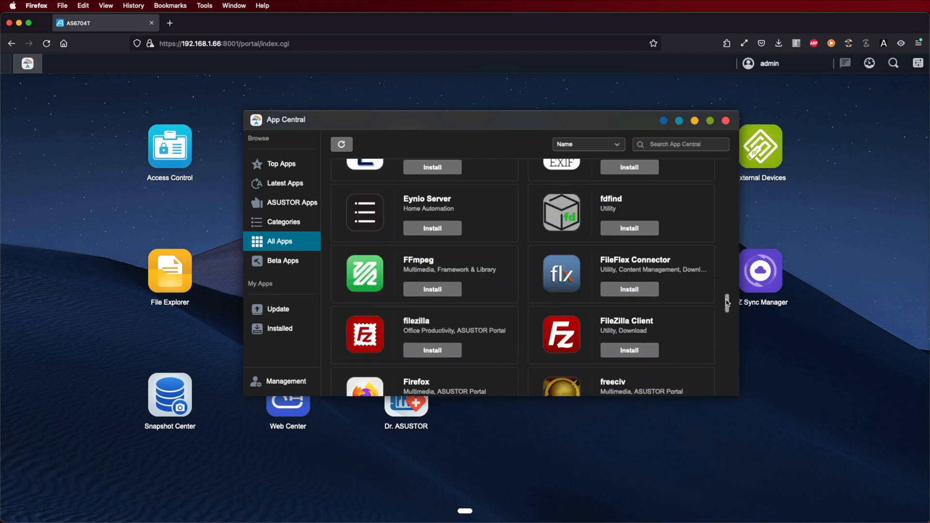
scroll(down, 3)
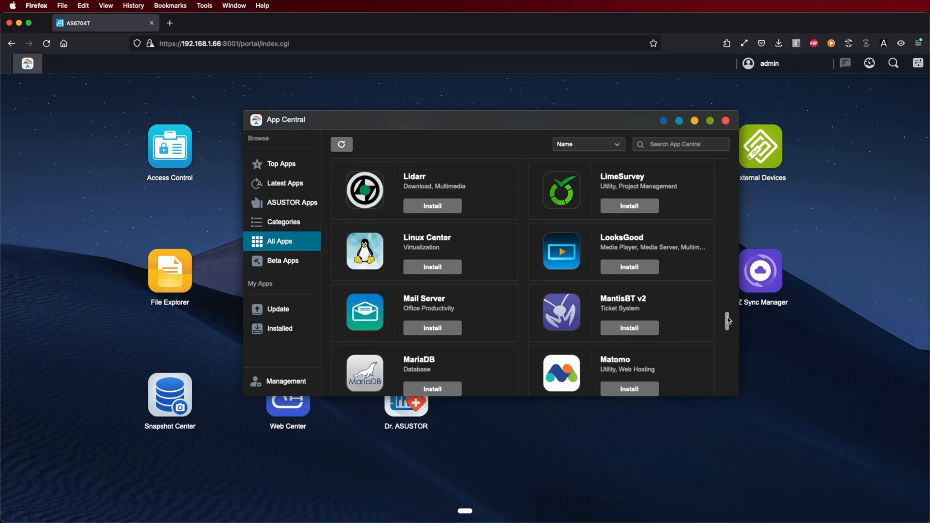
scroll(down, 3)
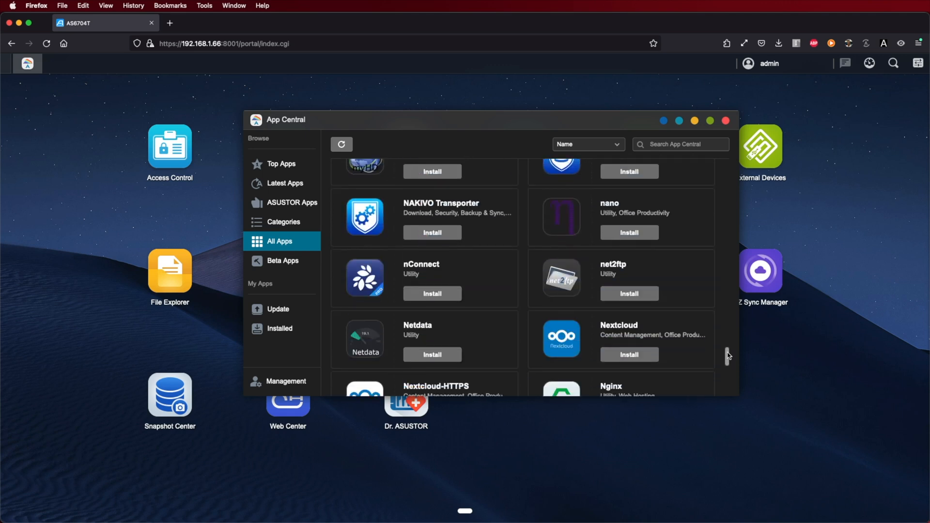
scroll(down, 3)
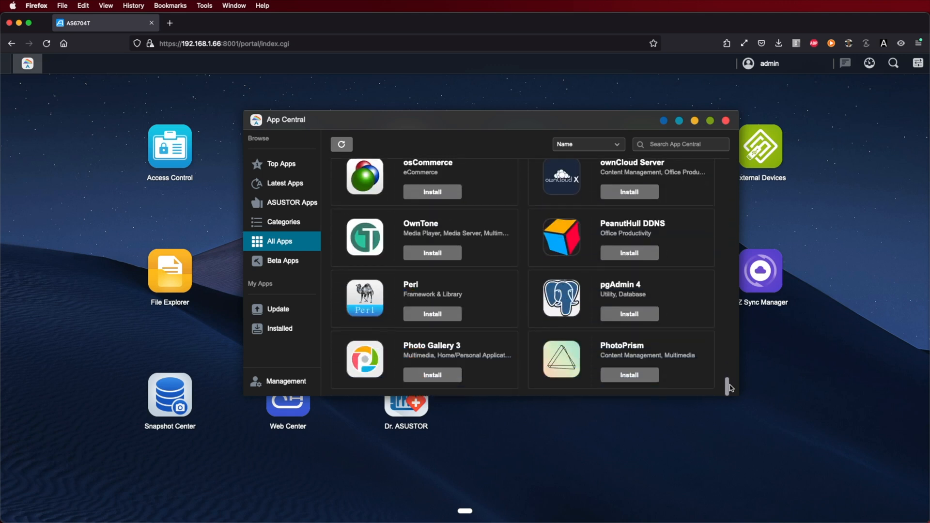
scroll(down, 3)
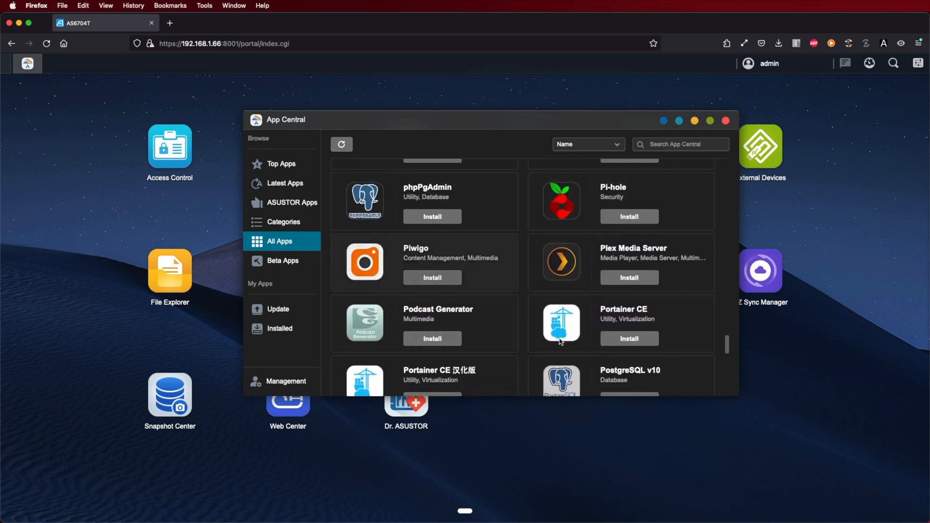
scroll(down, 3)
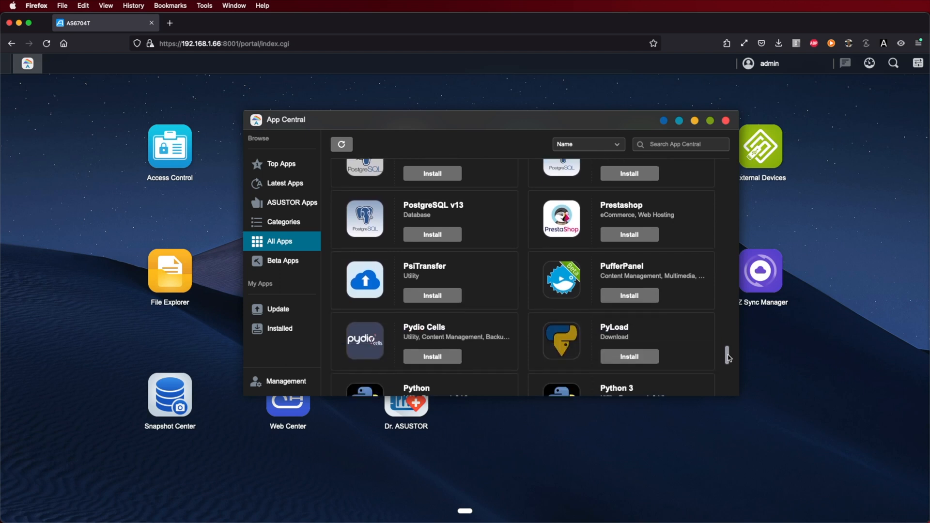
scroll(down, 3)
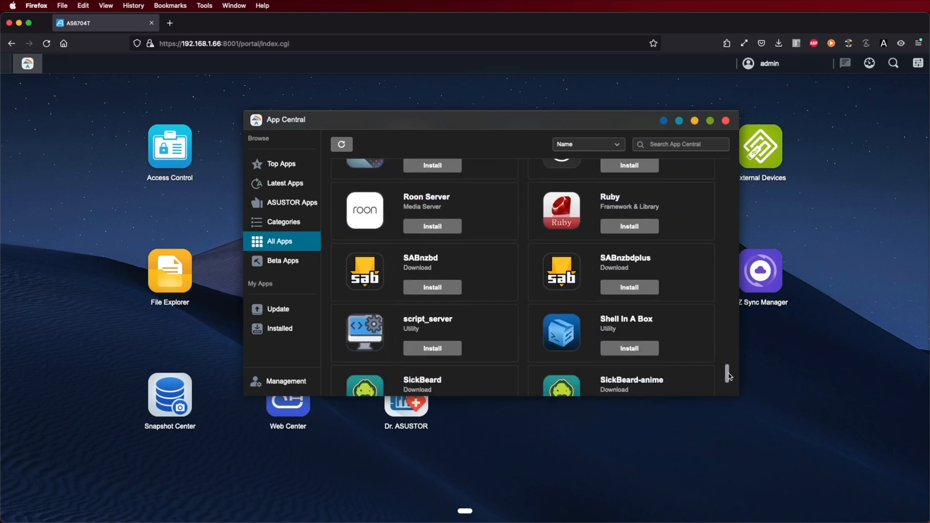
scroll(down, 3)
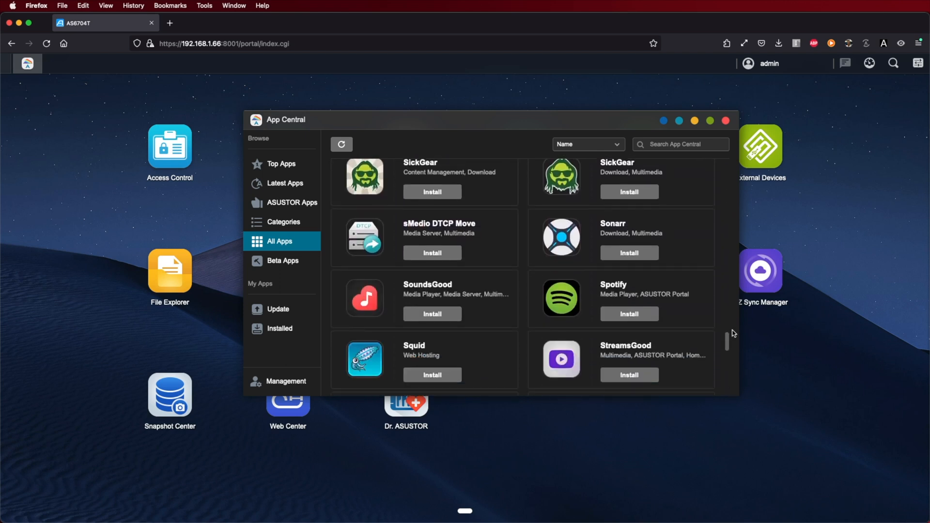
scroll(down, 3)
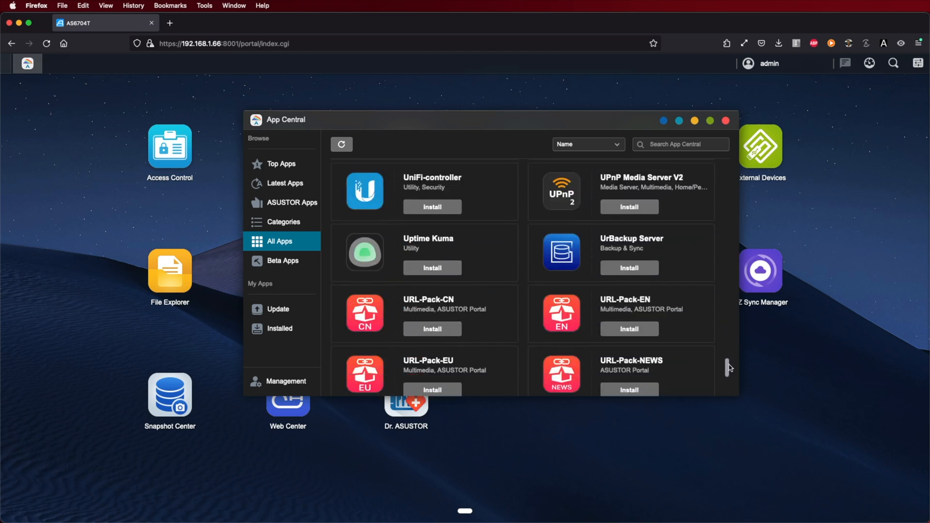
scroll(down, 3)
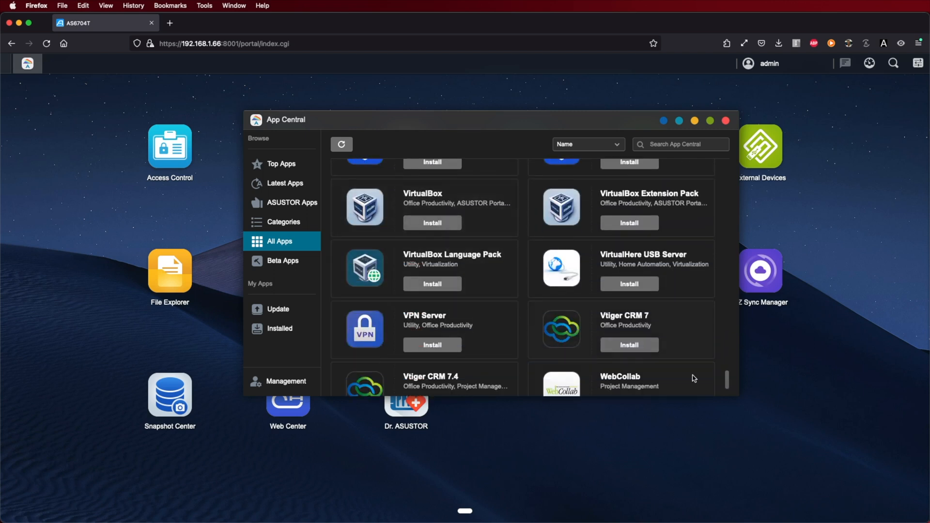
scroll(down, 3)
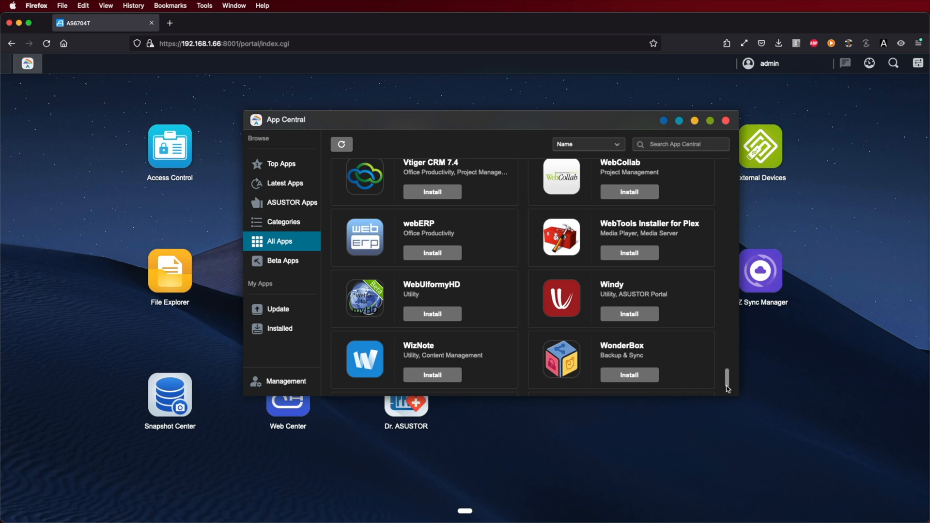
click(724, 120)
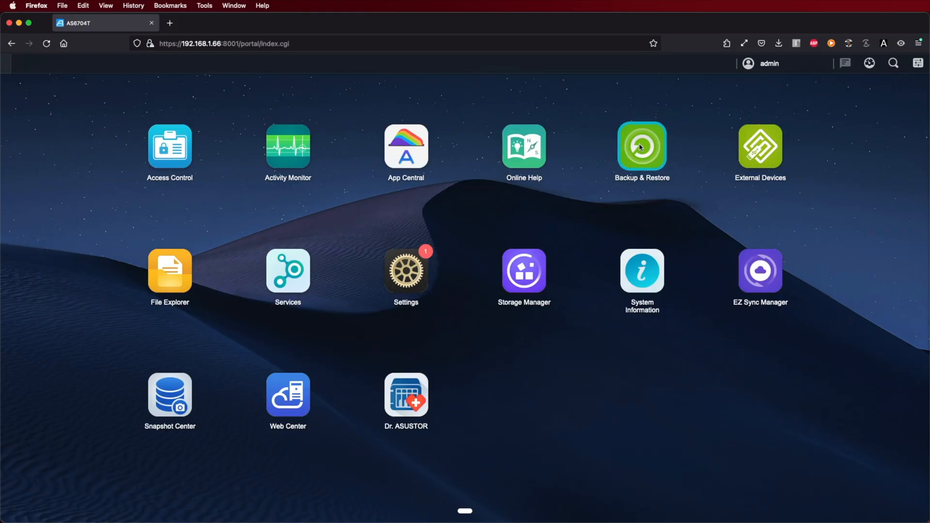
- Review Remote, Internal and External Backup sections in Backup & Restore
click(641, 146)
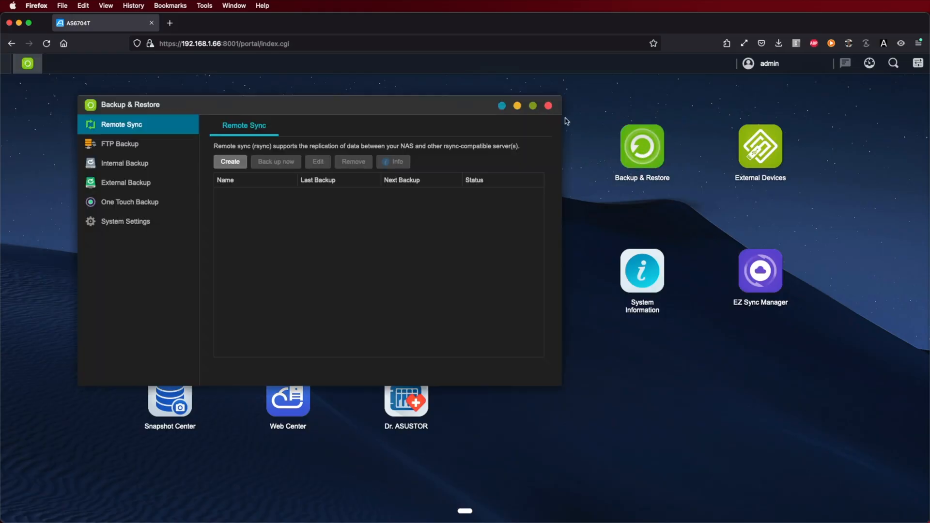
mouse_move(140, 149)
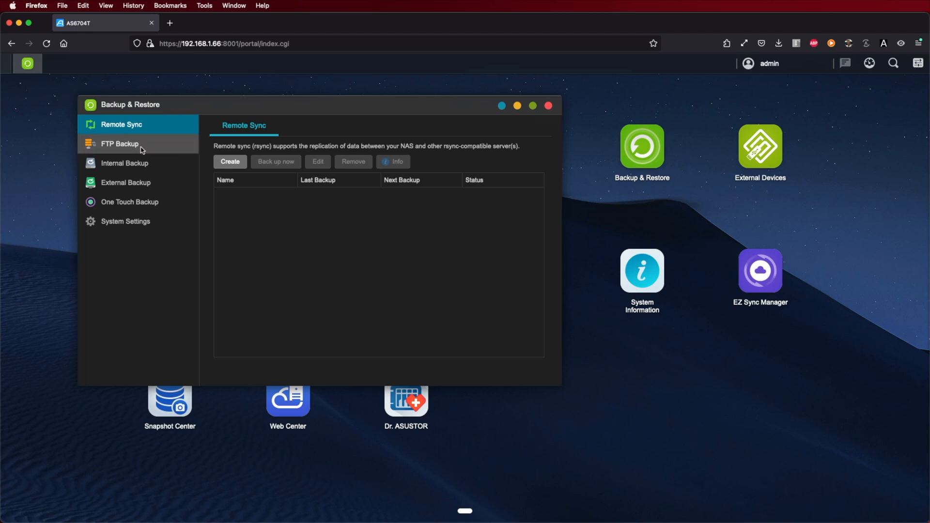
click(125, 162)
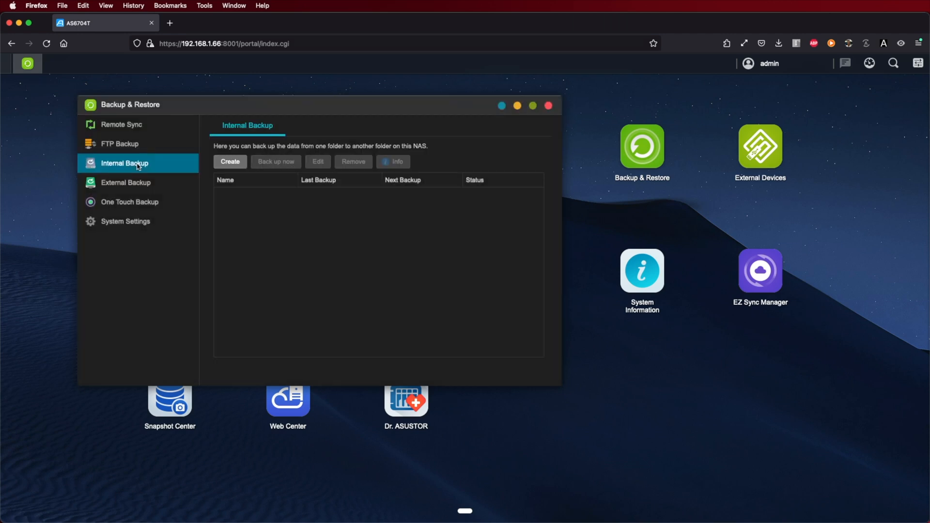
click(125, 182)
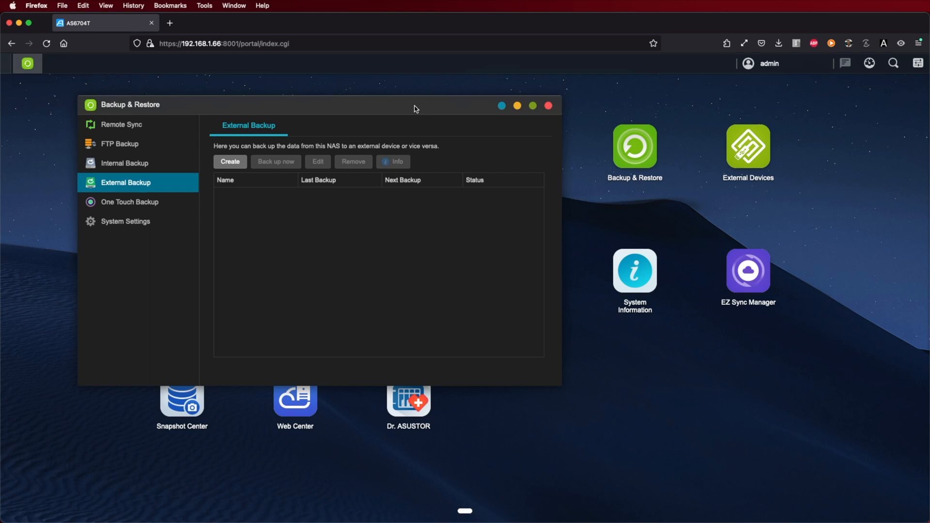
click(125, 162)
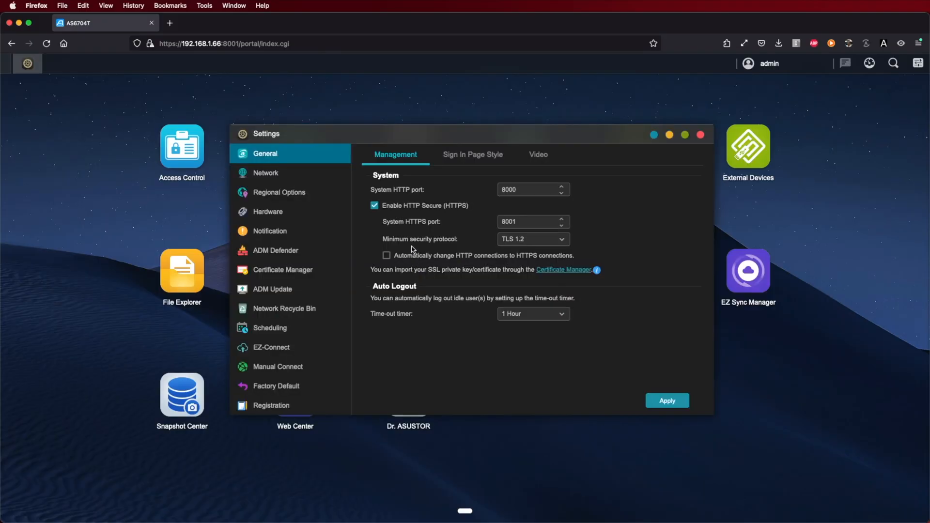
- Review the Network interfaces and the Hardware energy control settings
click(266, 173)
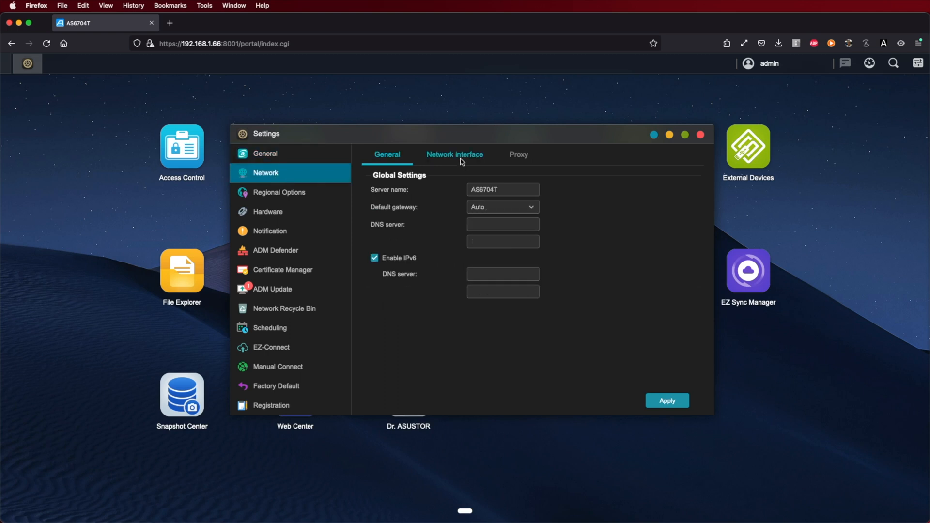
click(454, 154)
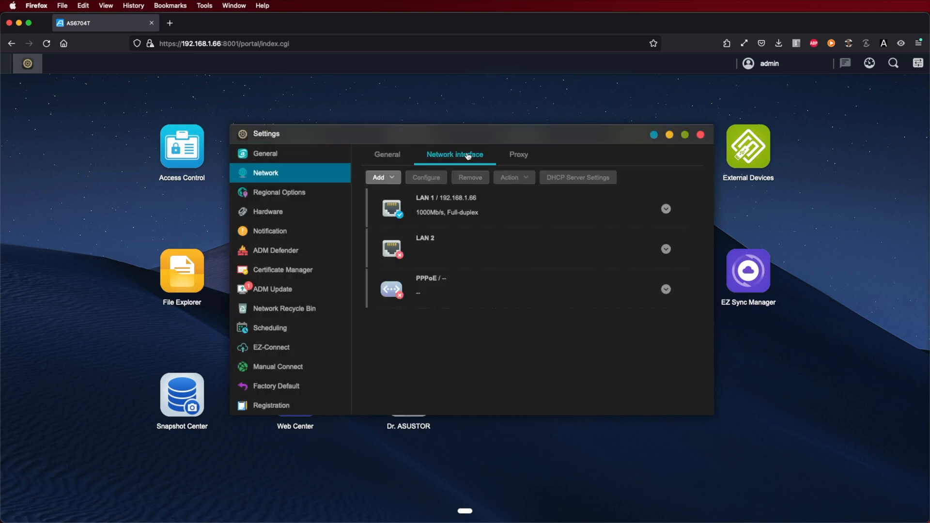
click(387, 154)
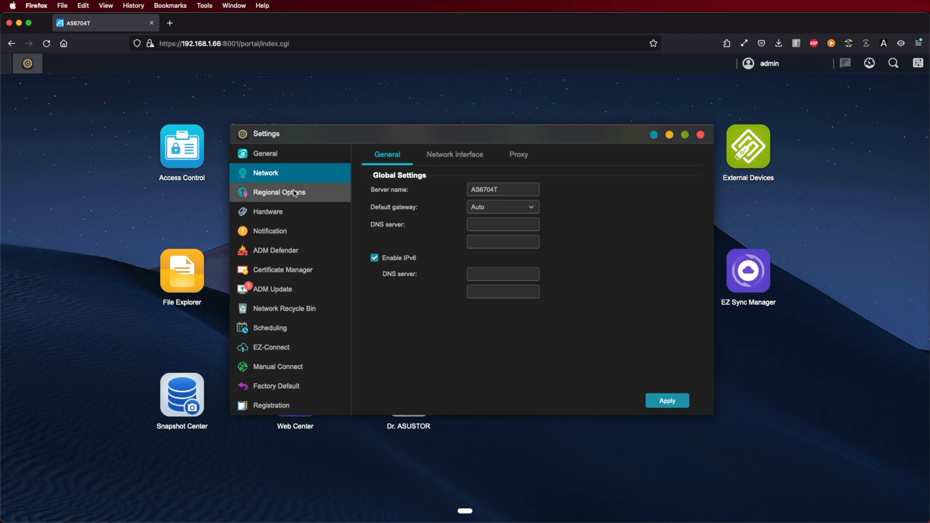
click(267, 212)
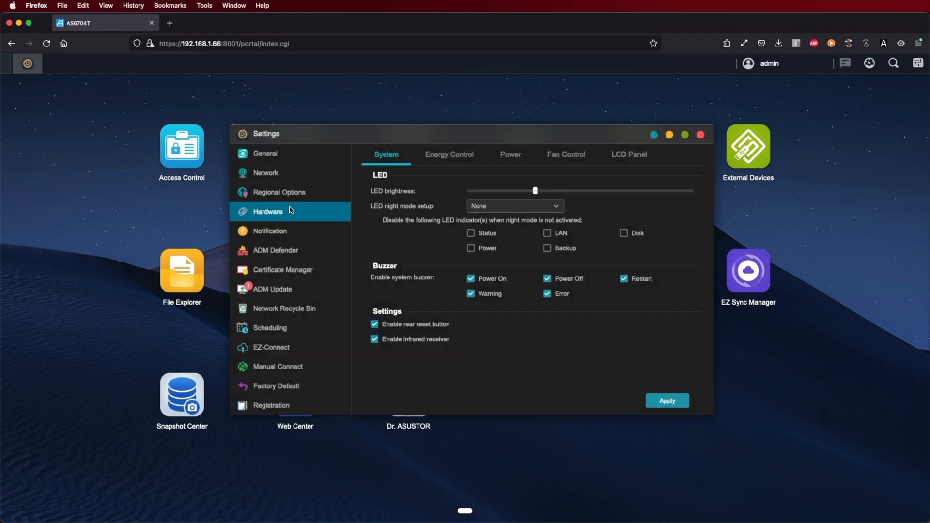
click(449, 154)
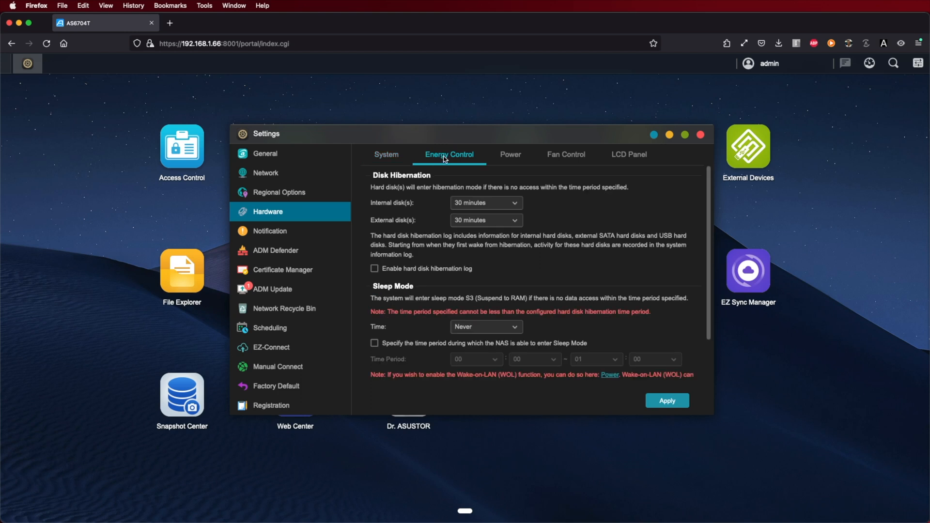
- Set the fan to High speed and bring up the LCD Panel settings
click(509, 154)
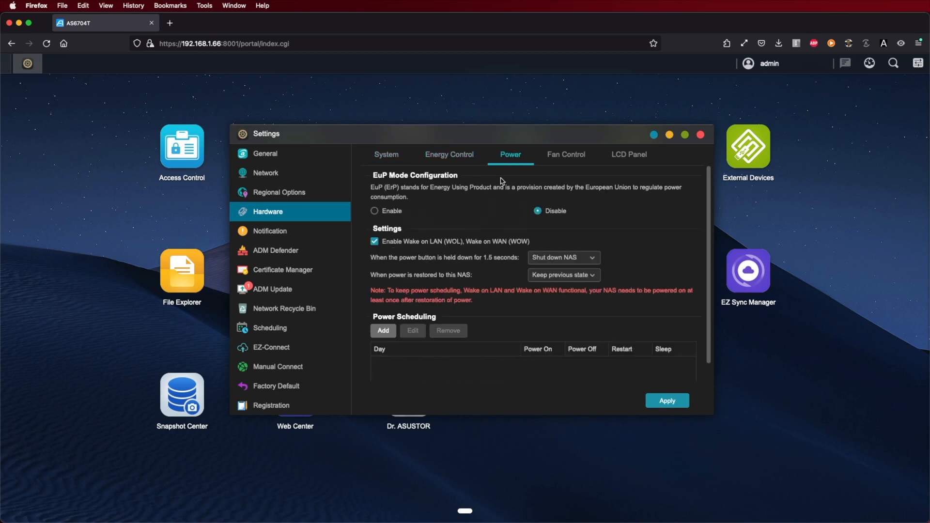
click(565, 155)
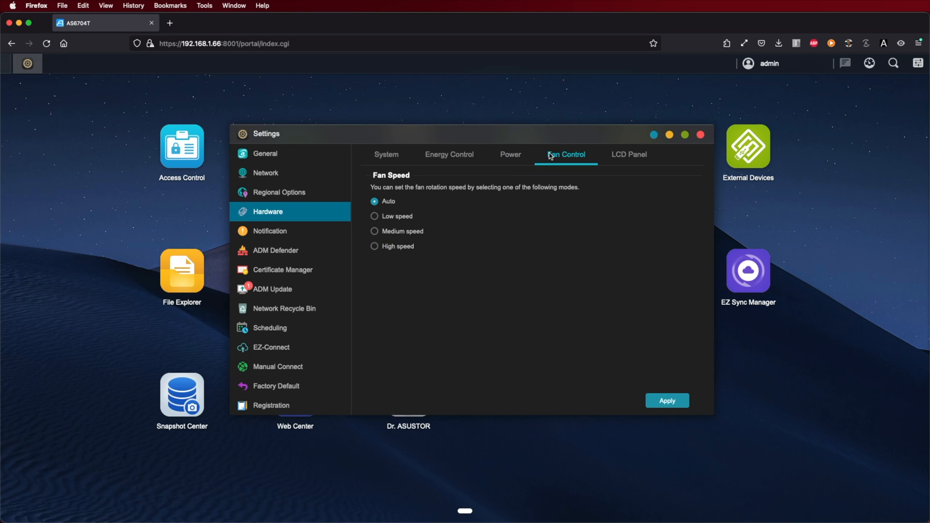
click(374, 246)
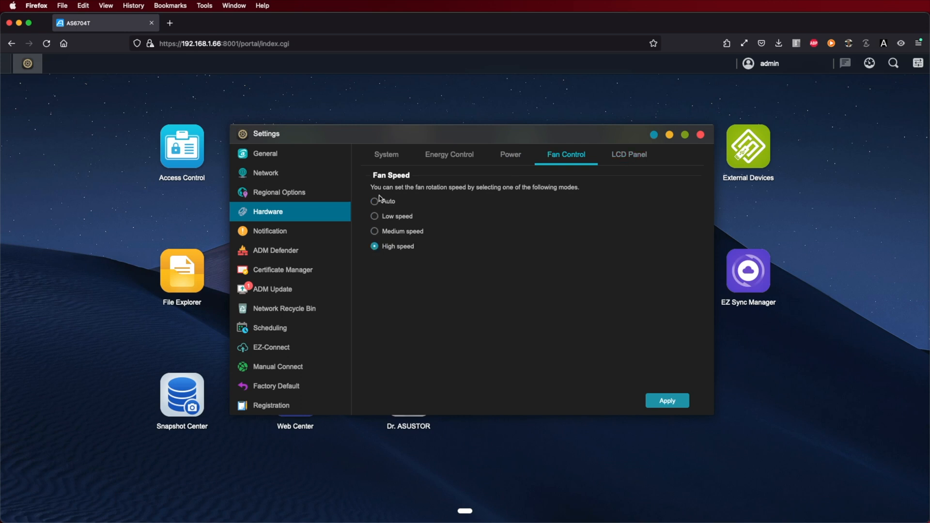
click(627, 154)
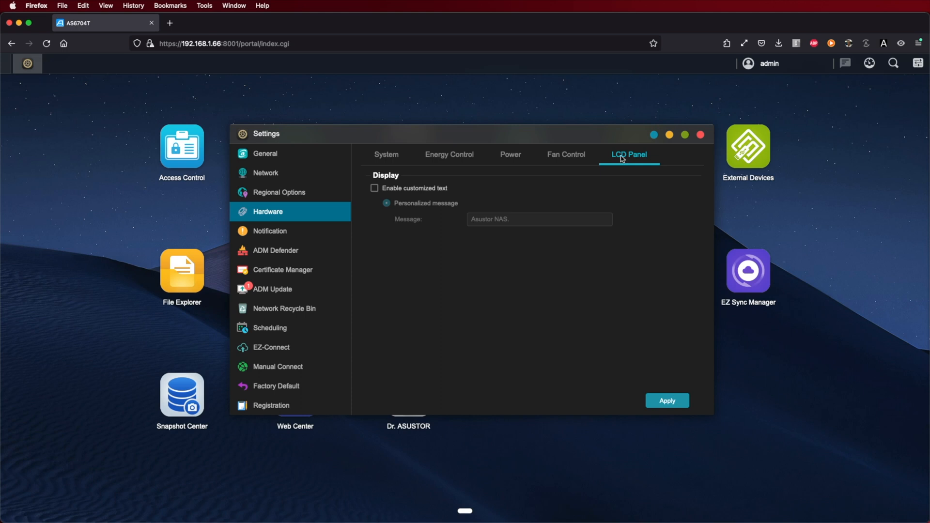
- Review Notification SMS settings and the ADM Defender page
click(270, 230)
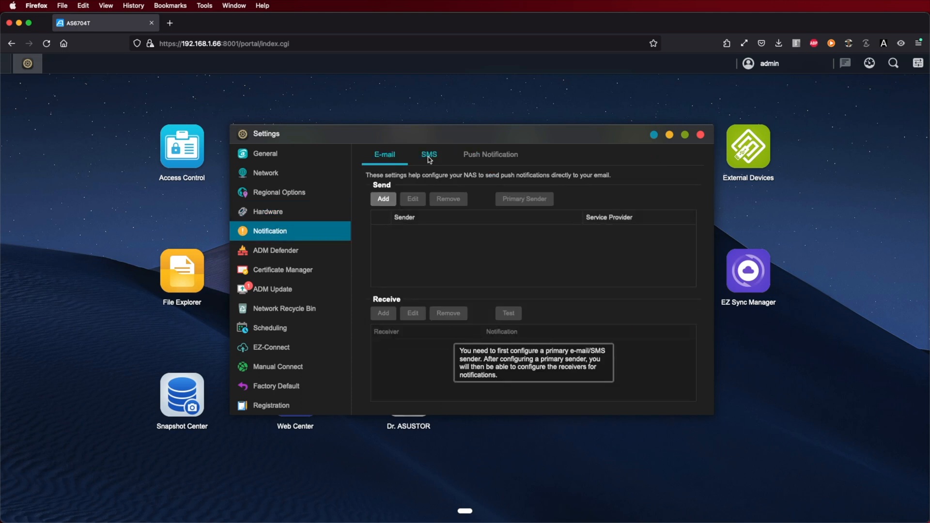
click(490, 154)
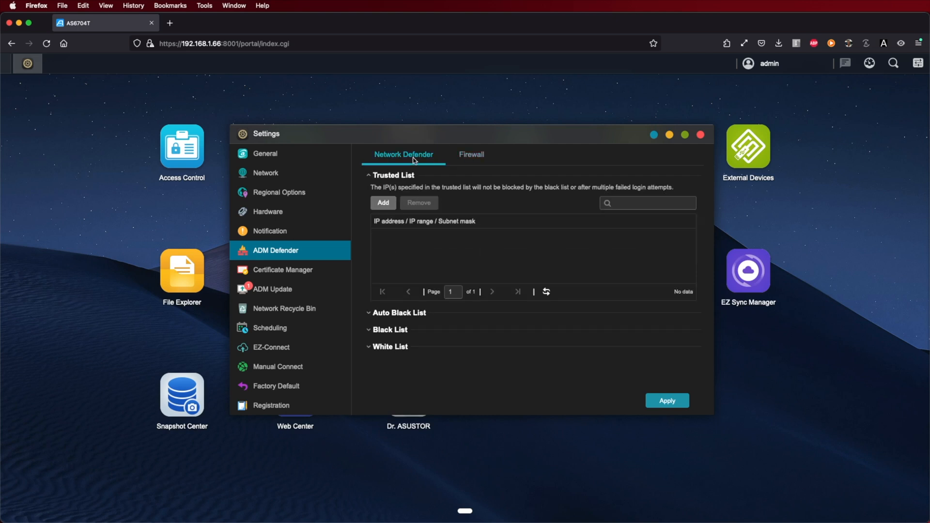
click(273, 289)
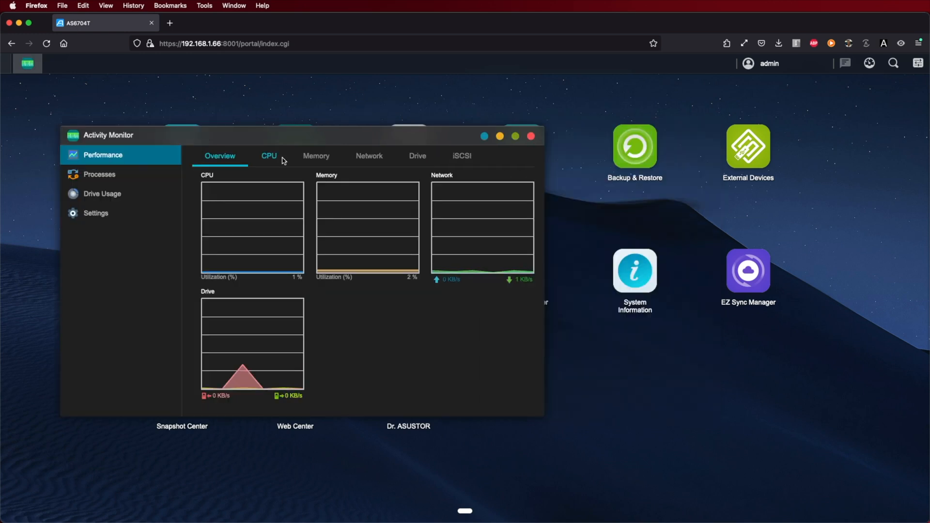
- View Activity Monitor's CPU and Memory tabs (19.32 GB total, 17.78 GB free)
click(268, 156)
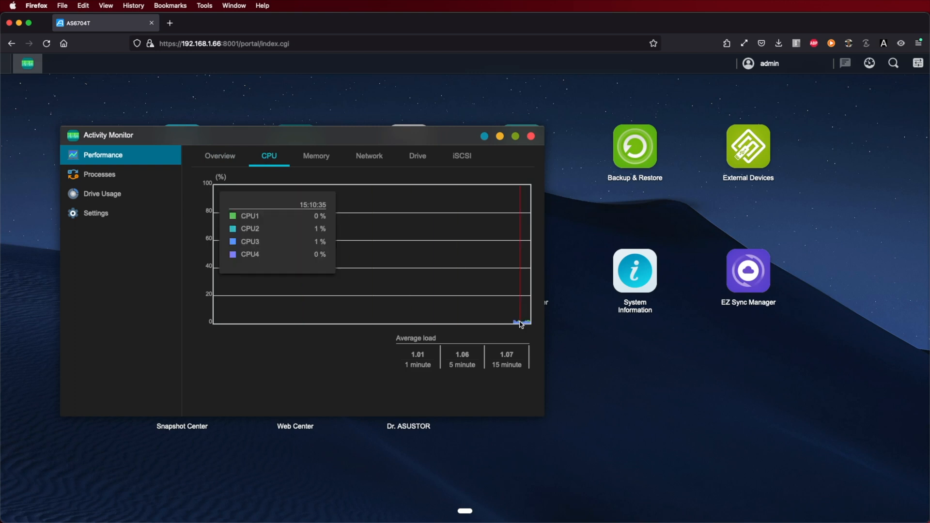
click(316, 156)
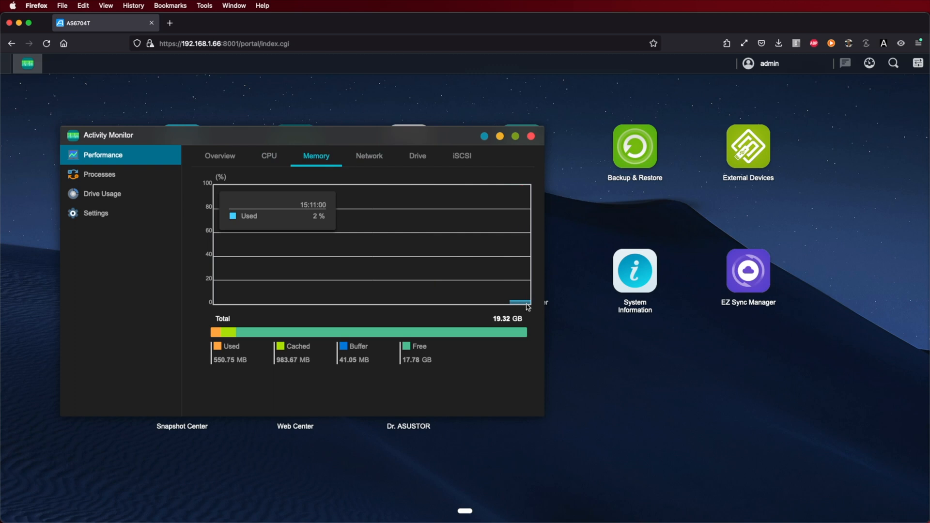
mouse_move(331, 364)
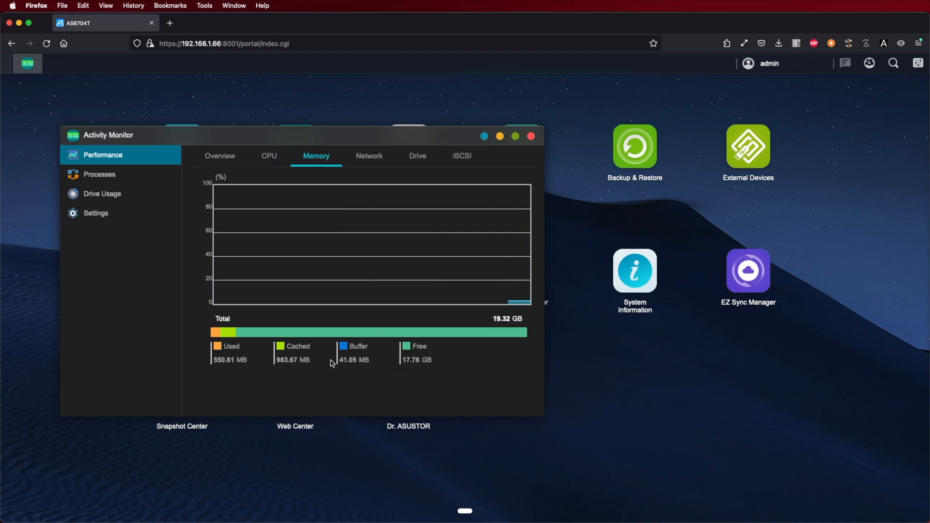
mouse_move(382, 363)
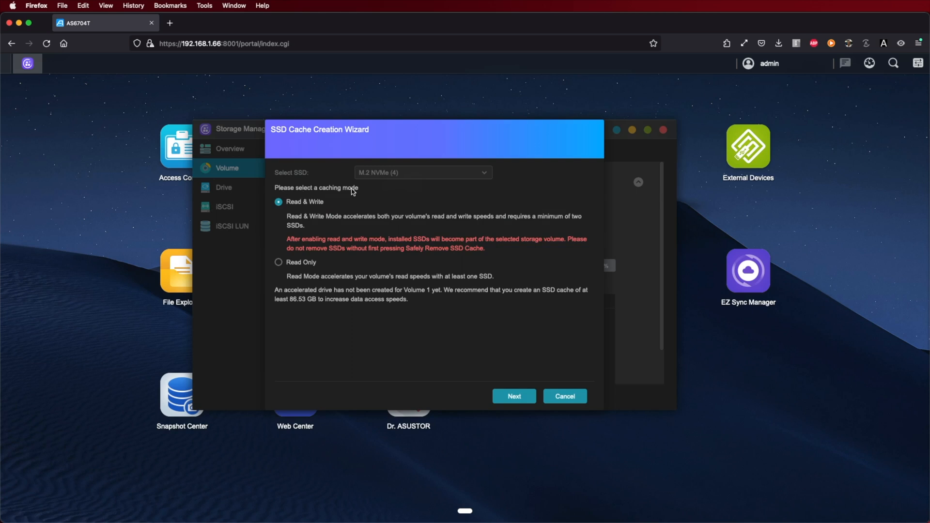
- Mount SSDs 1 and 2 as a Read & Write cache for Volume 1, confirming data erasure
click(514, 396)
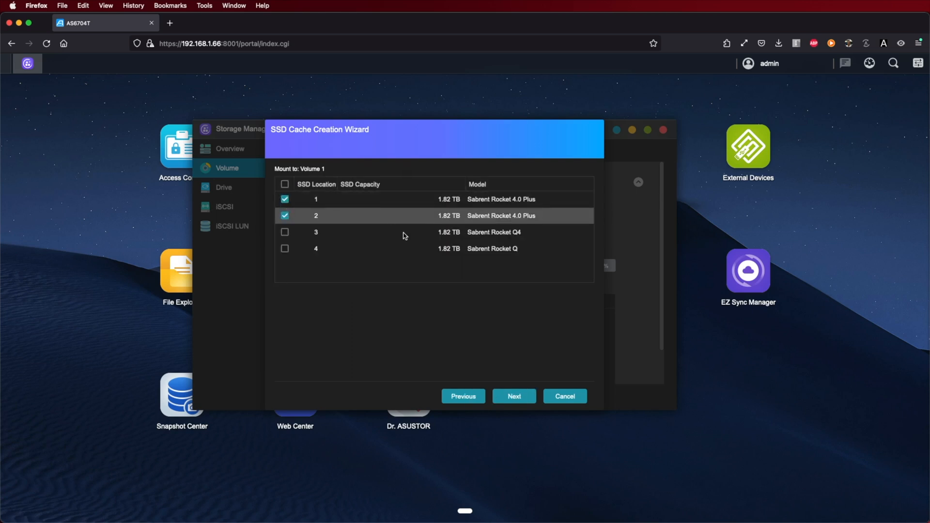
click(514, 396)
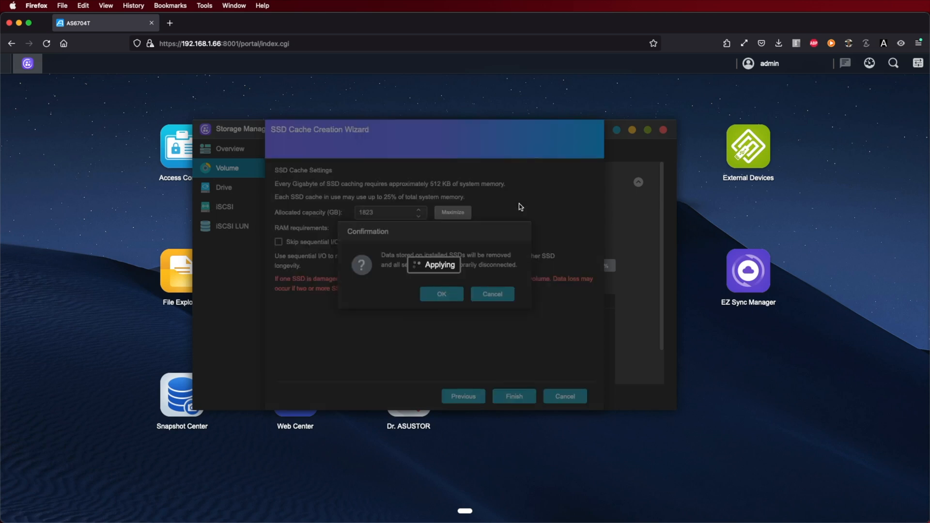
click(441, 294)
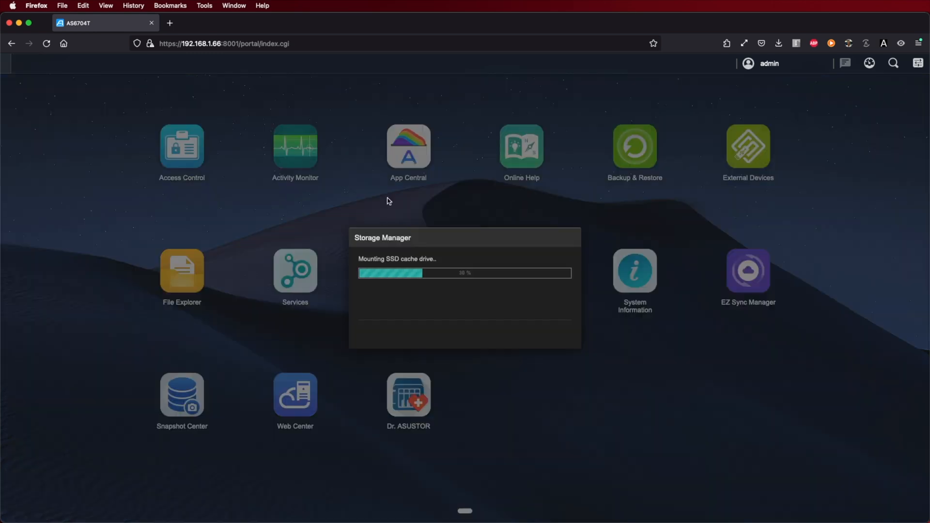